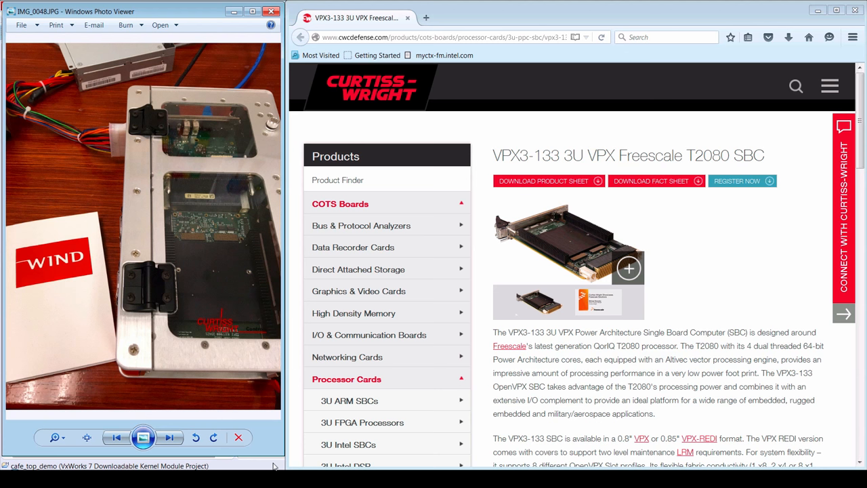
mouse_move(181, 77)
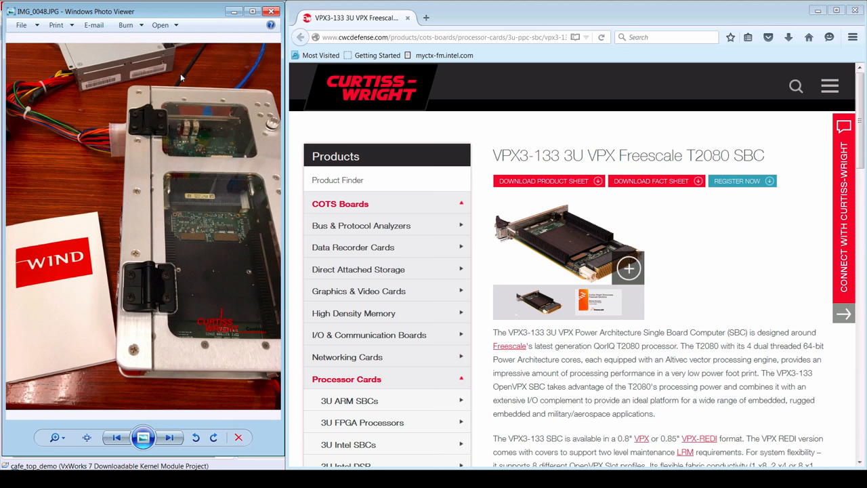
mouse_move(95, 139)
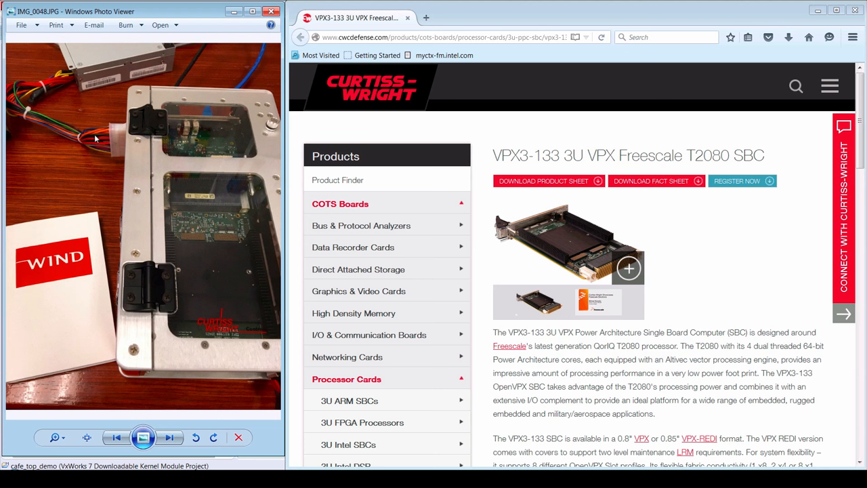
mouse_move(274, 75)
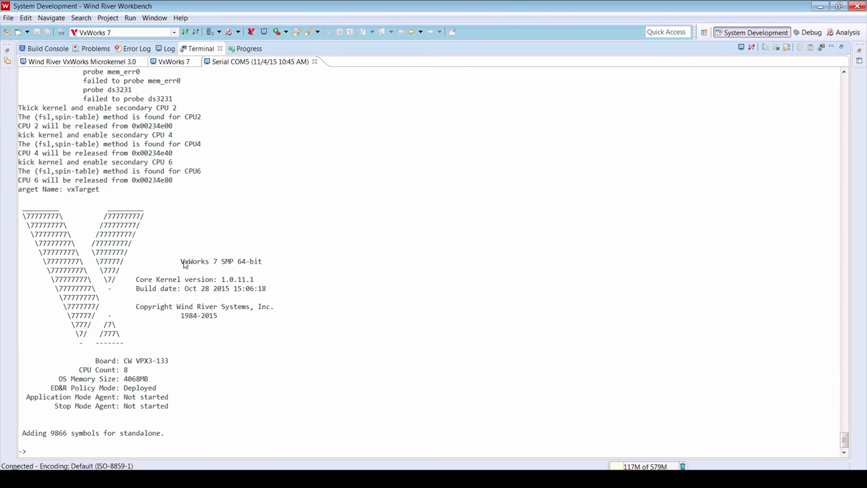
Highlight the 'VxWorks 7 SMP 64-bit' boot banner for board CW VPX3-133 in the serial console.
double_click(220, 261)
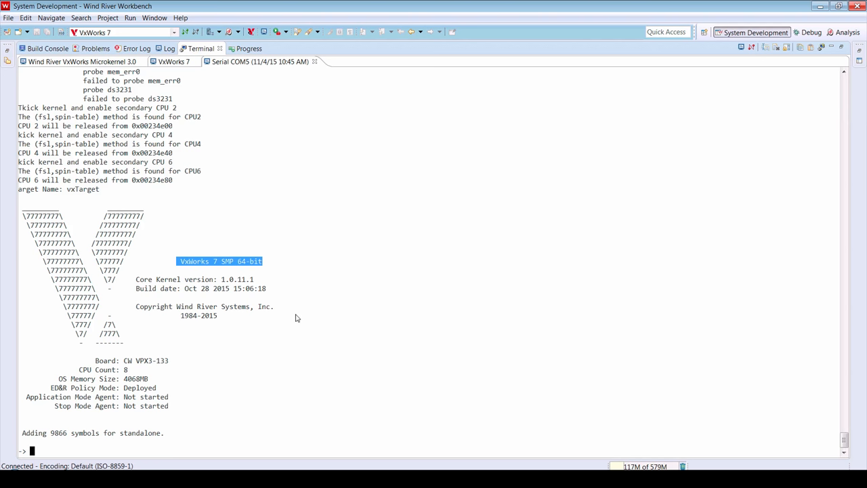
mouse_move(132, 372)
type("i")
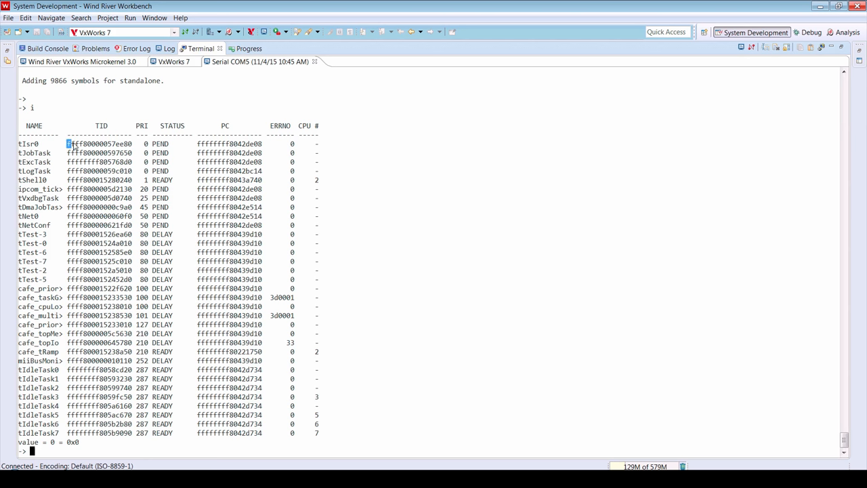
Run taskShow on tIsr0's copied TID to list its stack, events and registers.
right_click(102, 143)
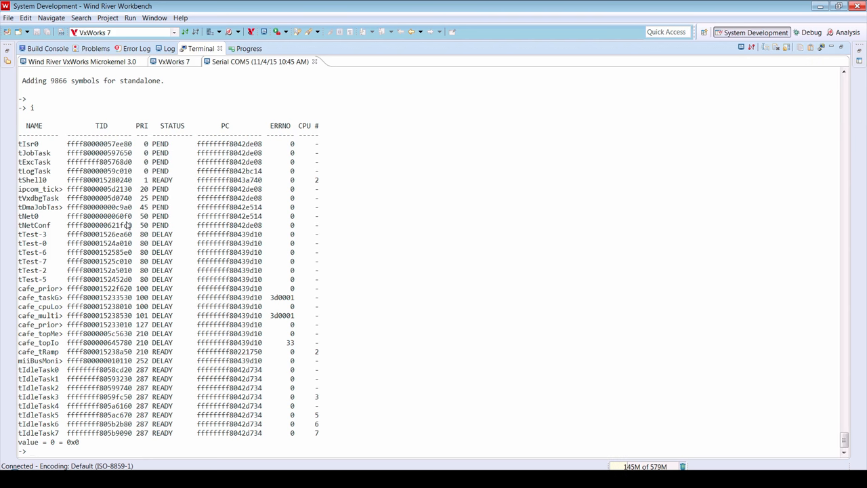
type("taskShow")
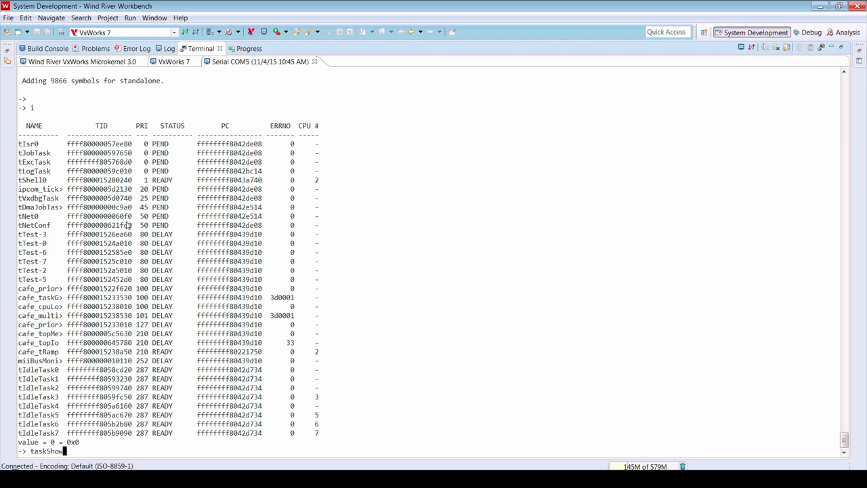
type("0x")
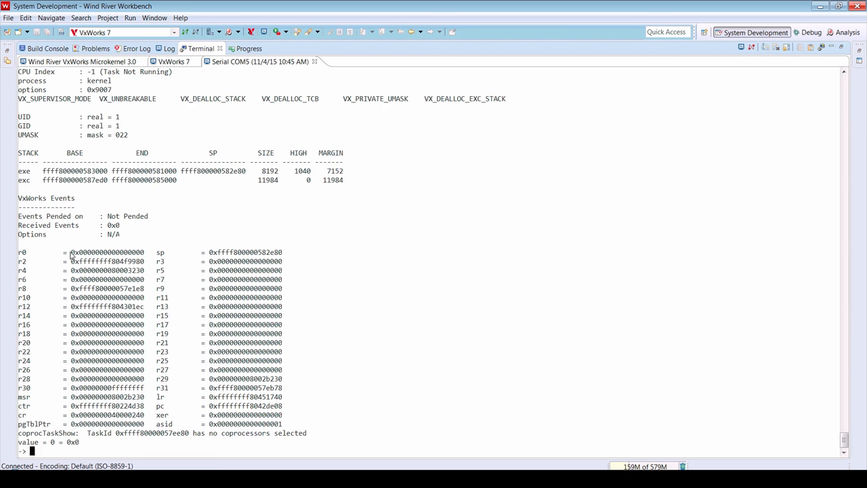
double_click(107, 252)
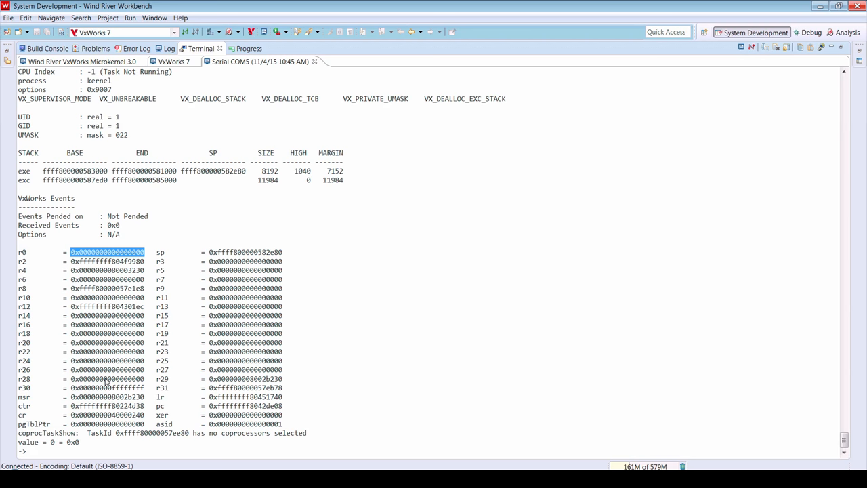
Enter the adrSpaceShow command at the shell prompt.
type("adr")
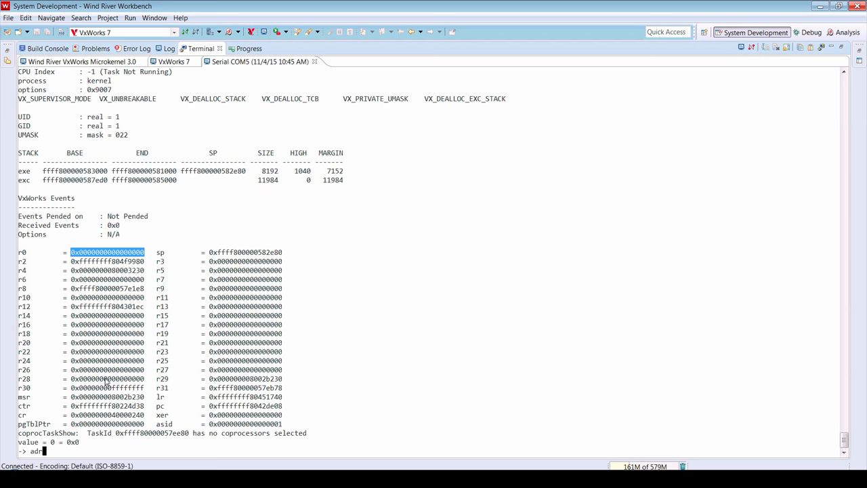
type("SpaceShow")
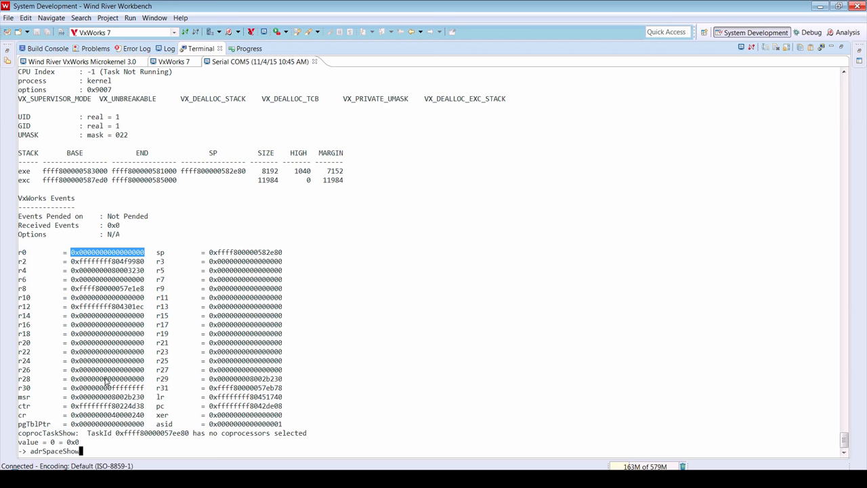
Run adrSpaceShow and highlight the 3.9GB total physical RAM size in the report.
key("Return")
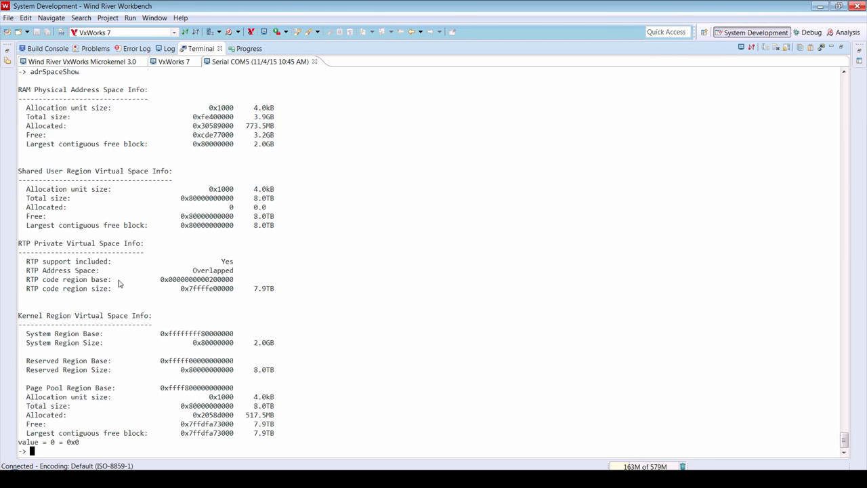
mouse_move(275, 145)
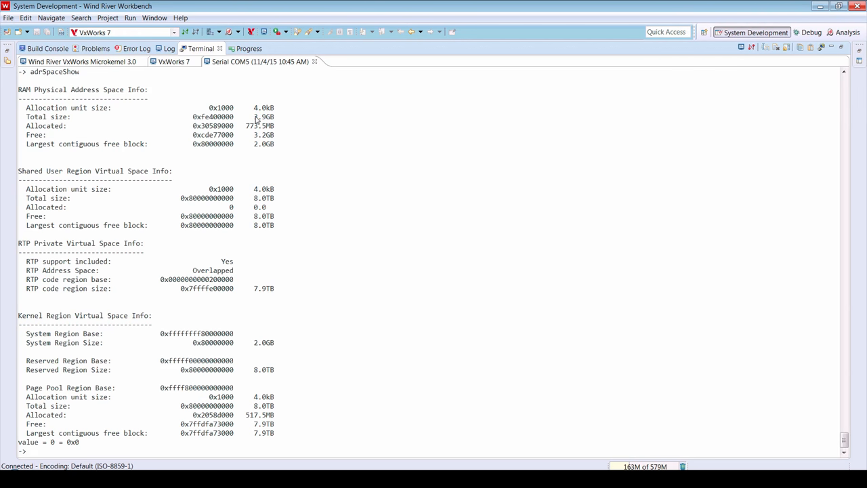
double_click(263, 117)
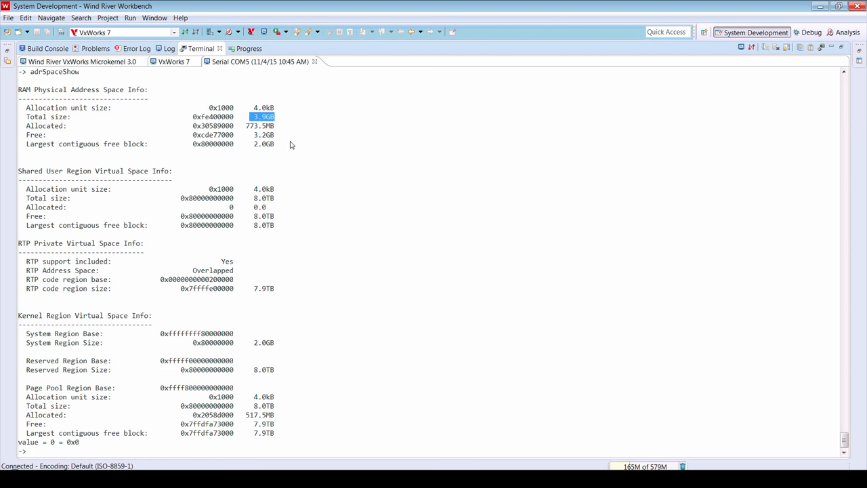
mouse_move(263, 422)
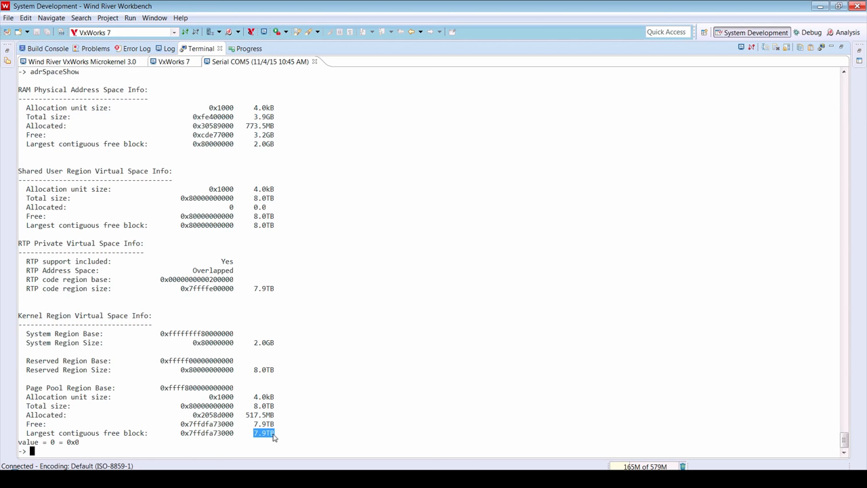
Assign memac0 the address 128.224.140.96 with ifconfig, then begin the debugAgent command.
type("ifcofni")
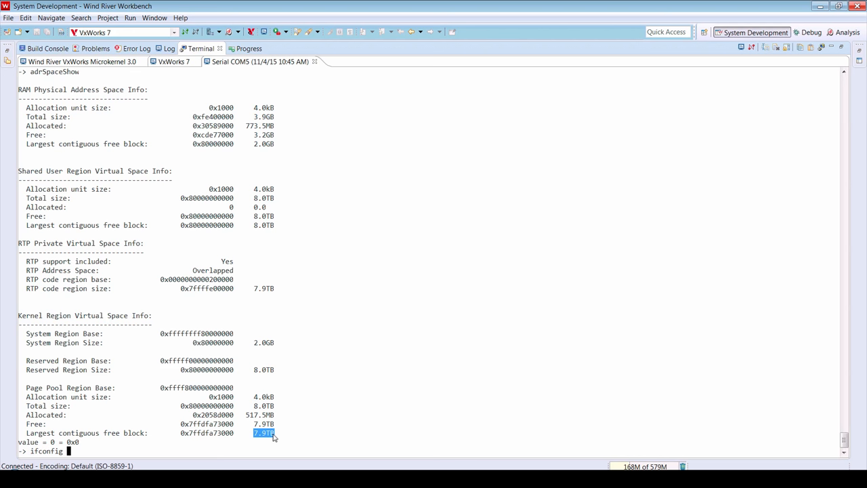
type("\"memac0 1\"")
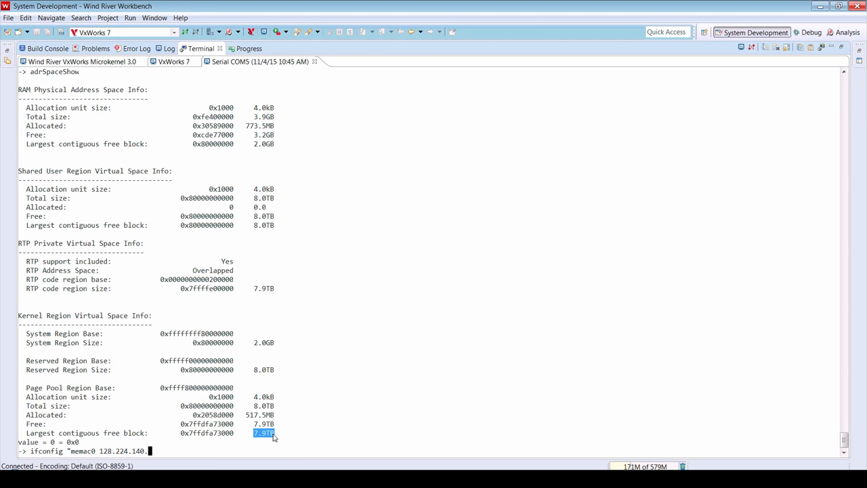
key("Return")
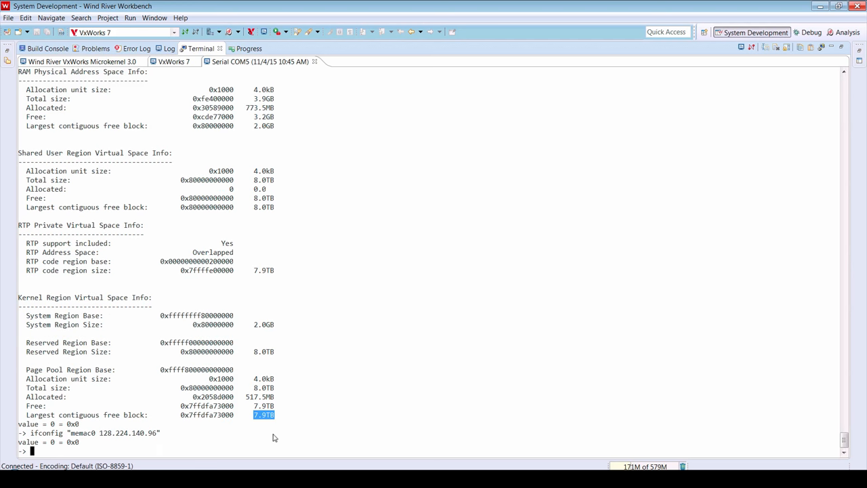
type("debugAg")
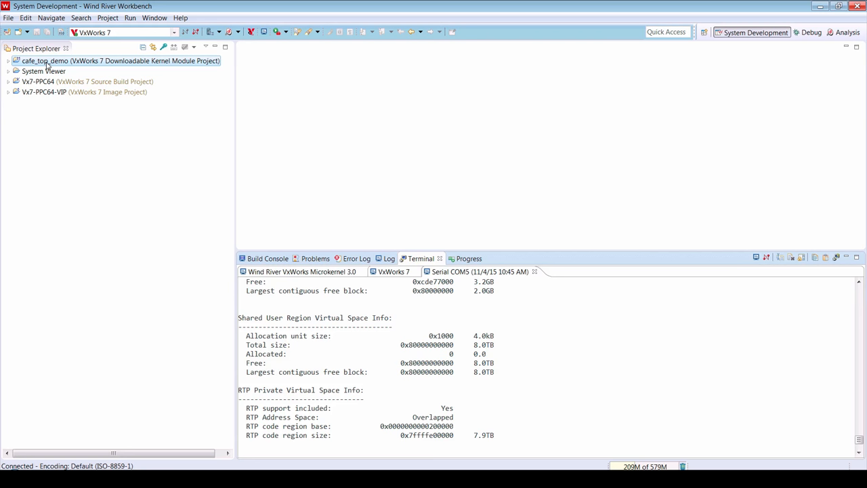
Debug cafe_demo_multi_start from the cafe_top_demo project as a kernel task and resume it past its breakpoint.
right_click(121, 60)
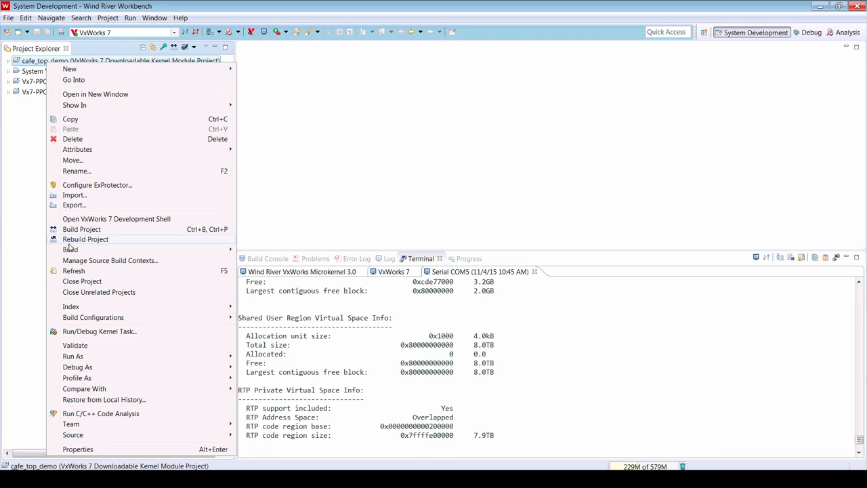
left_click(98, 331)
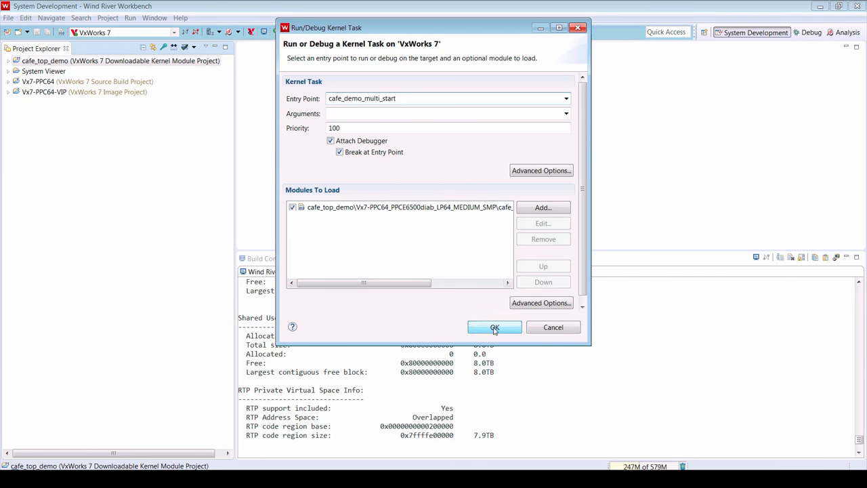
left_click(493, 327)
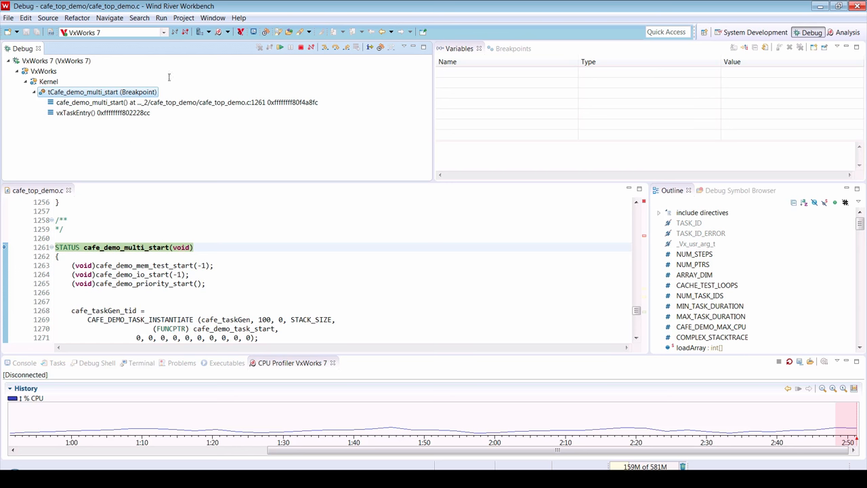
mouse_move(288, 65)
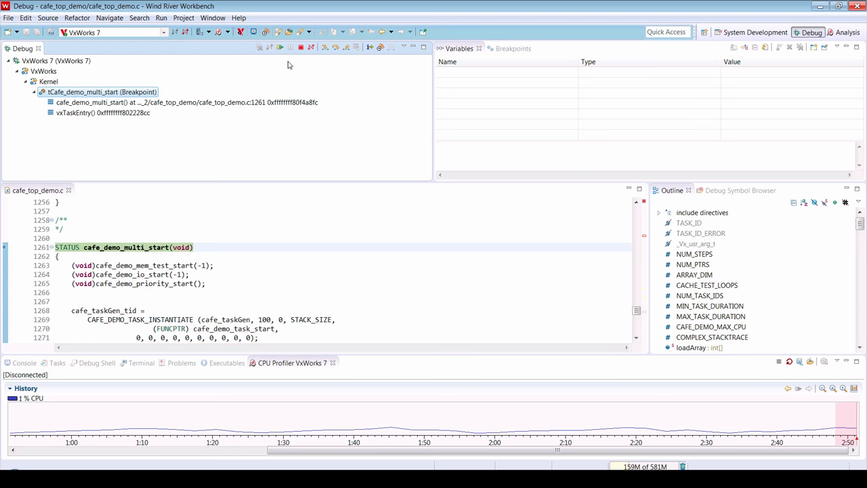
mouse_move(281, 48)
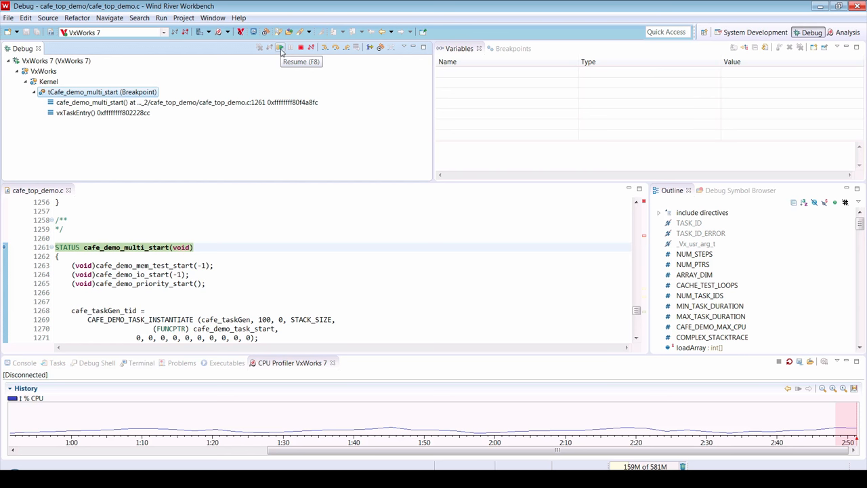
left_click(280, 47)
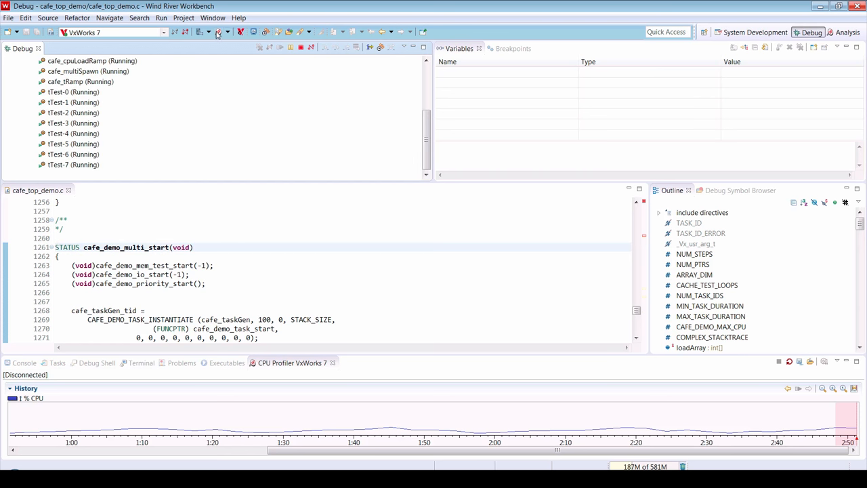
Start the CPU Profiler (VxWorks 7) instrument to collect per-task CPU usage and the call tree.
left_click(227, 32)
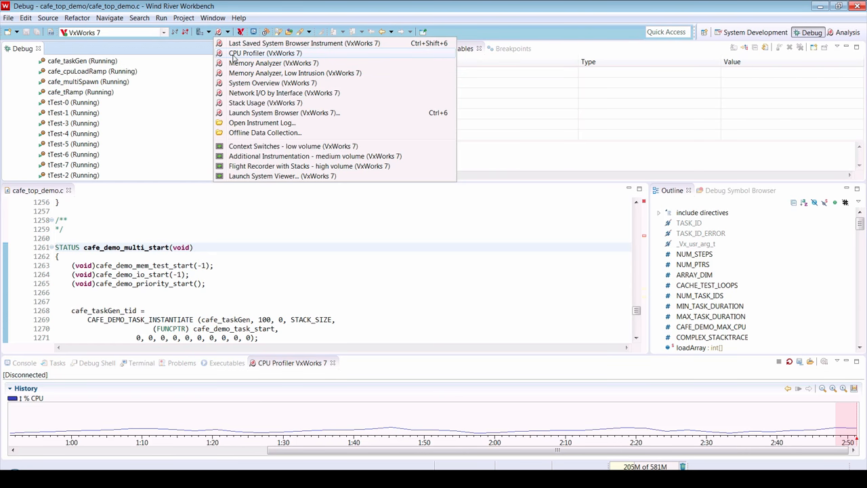
left_click(265, 53)
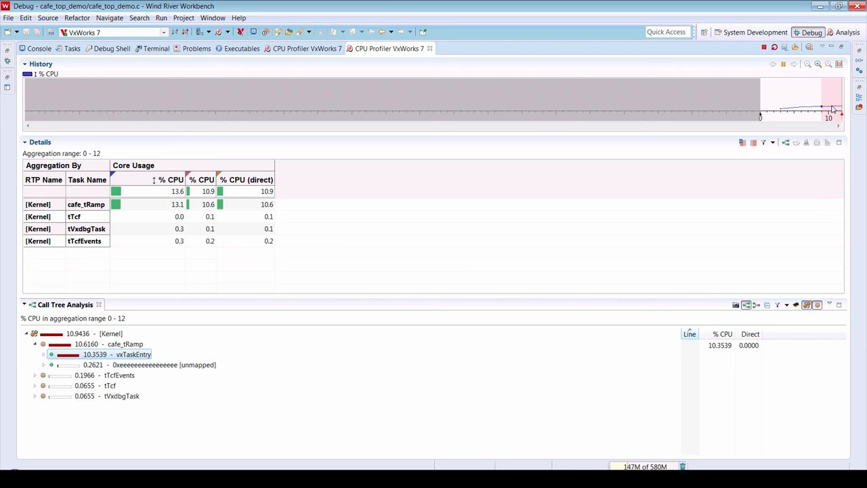
mouse_move(832, 110)
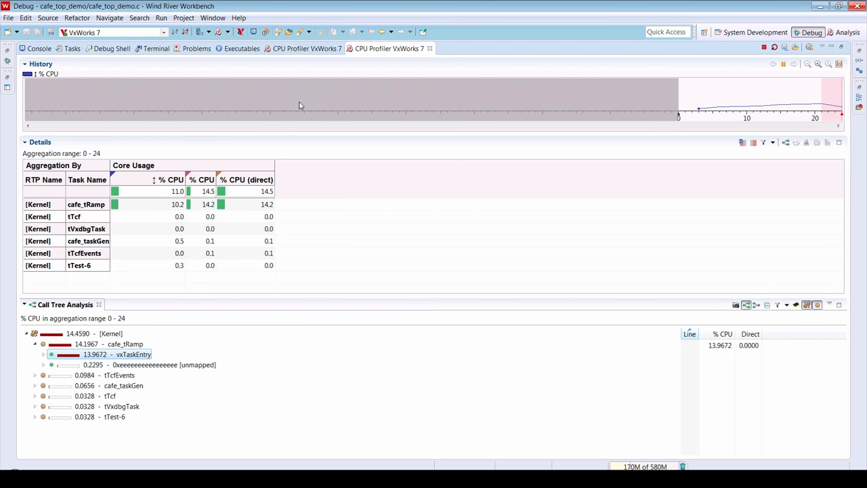
mouse_move(87, 159)
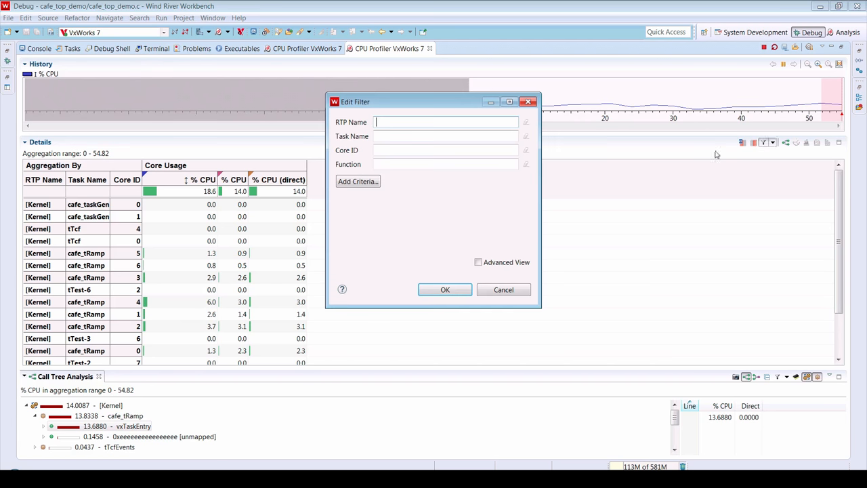
Filter the CPU Profiler task table to Core ID 2, leaving tTest-6 and cafe_tRamp.
type("2")
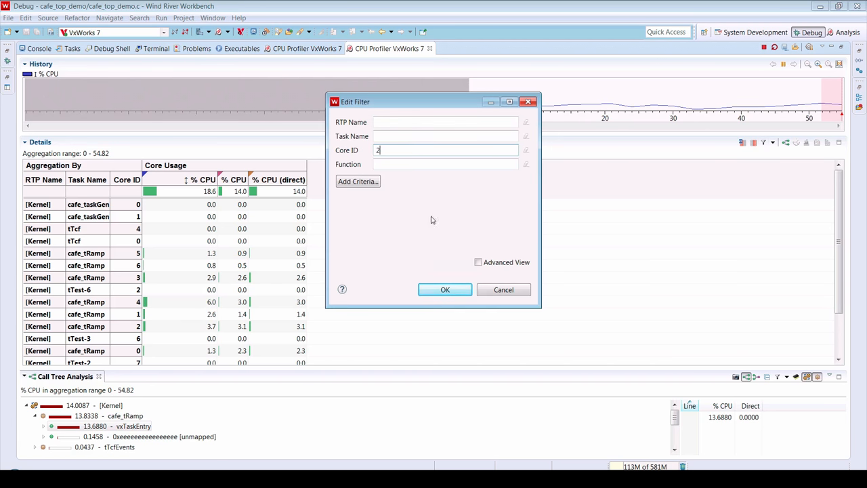
left_click(445, 289)
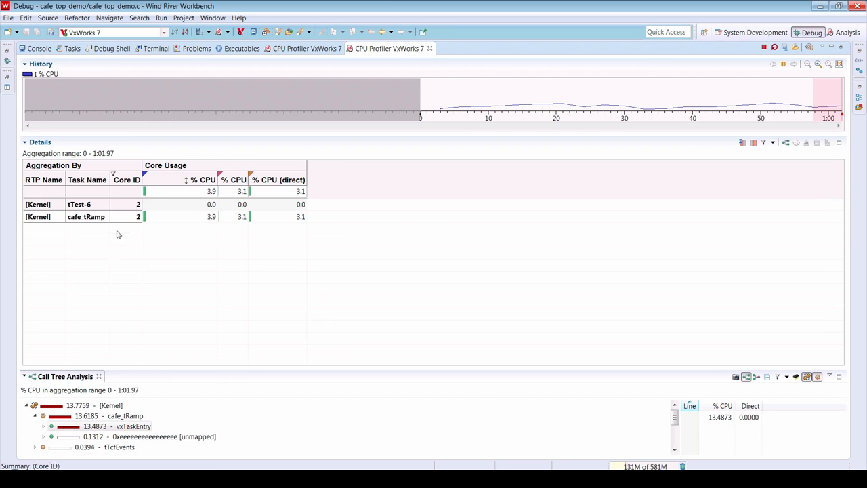
mouse_move(133, 232)
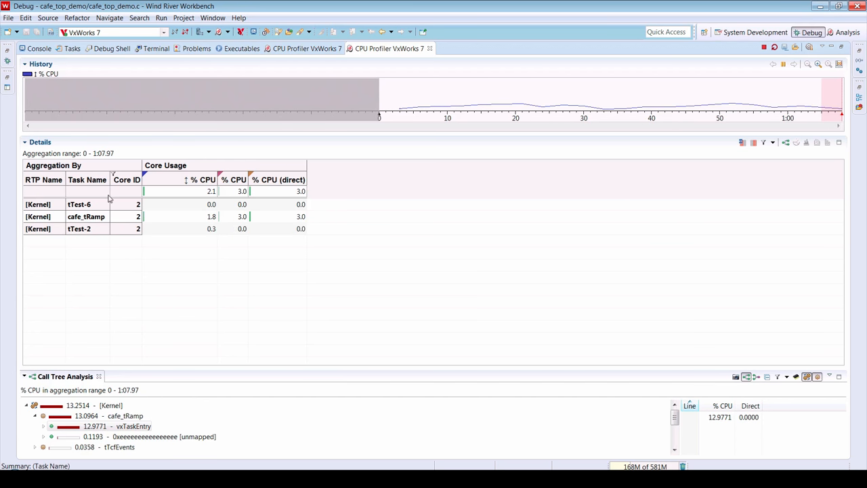
right_click(179, 191)
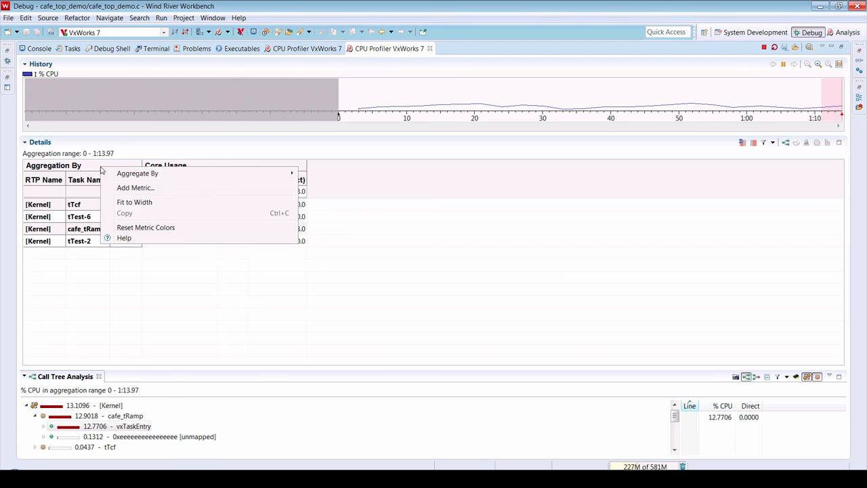
left_click(135, 188)
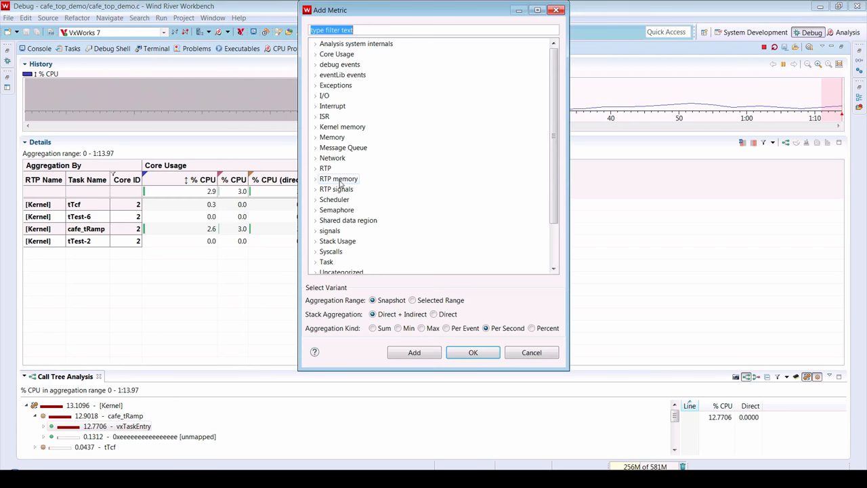
left_click(315, 126)
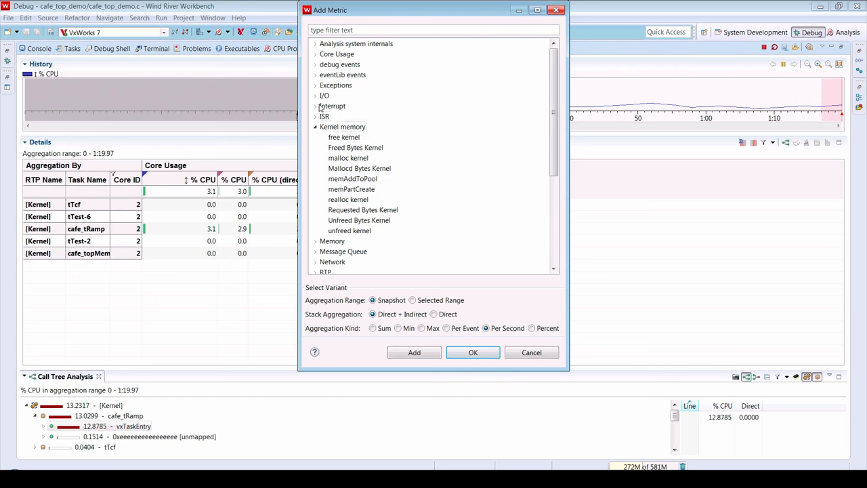
left_click(316, 106)
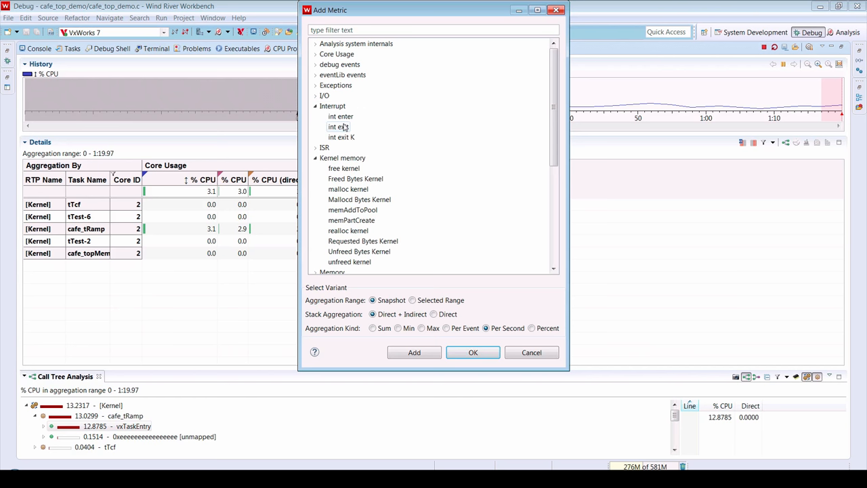
scroll("down", 3)
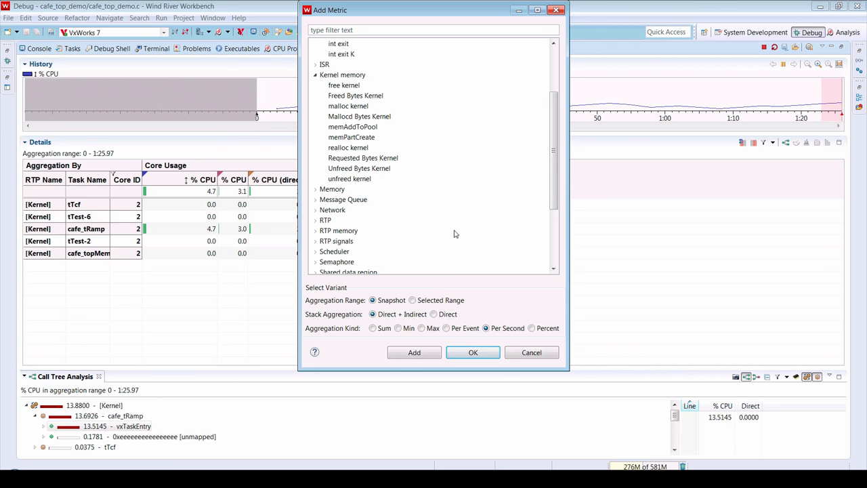
mouse_move(503, 252)
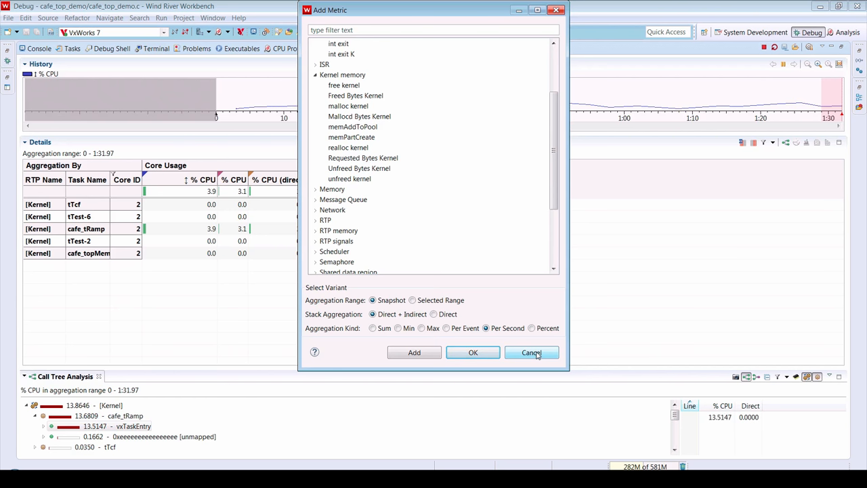
left_click(532, 352)
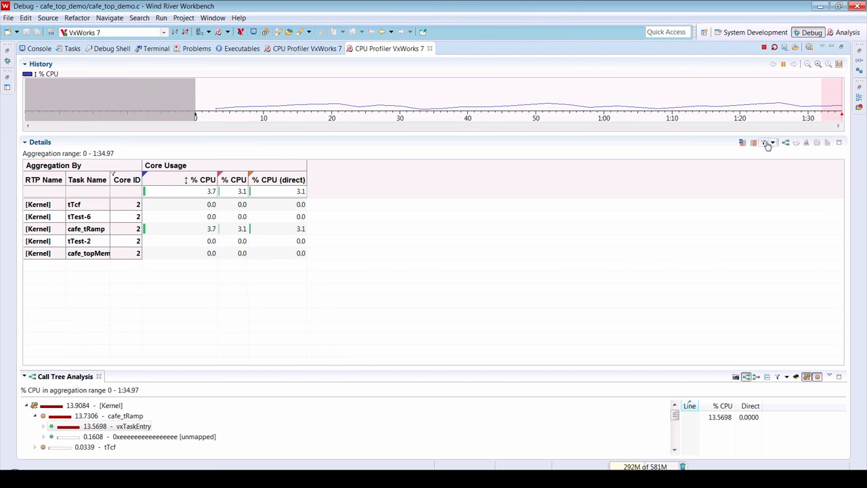
Clear the core filter and drill into cafe_tRamp's vxTaskEntry to its annotated cafe_top_demo.c source.
left_click(769, 142)
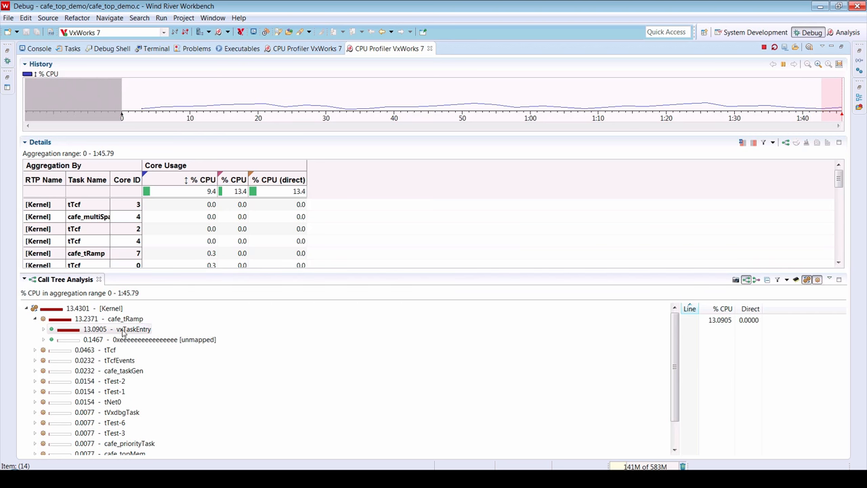
left_click(43, 329)
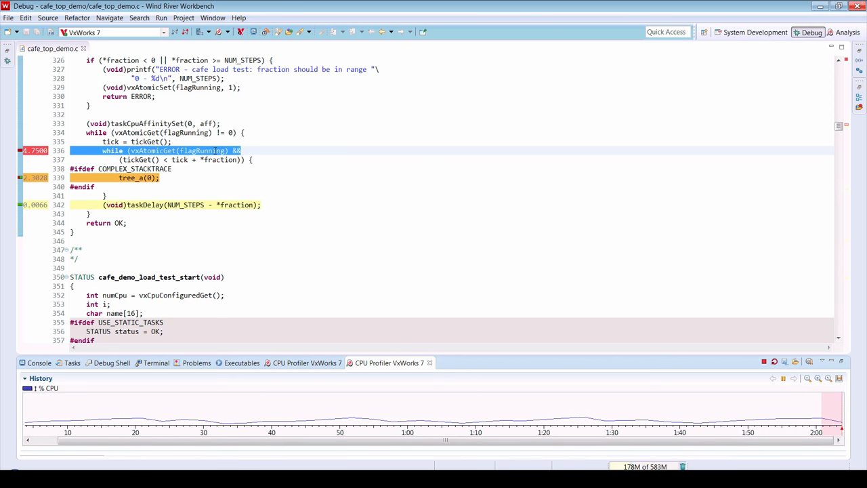
mouse_move(178, 178)
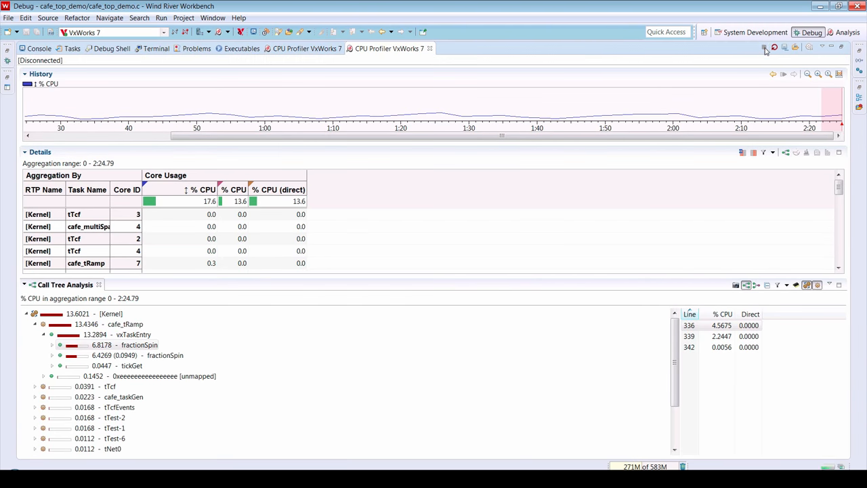
Stop the profiling session with fractionSpin's per-line usage shown for lines 336, 339 and 342.
left_click(220, 32)
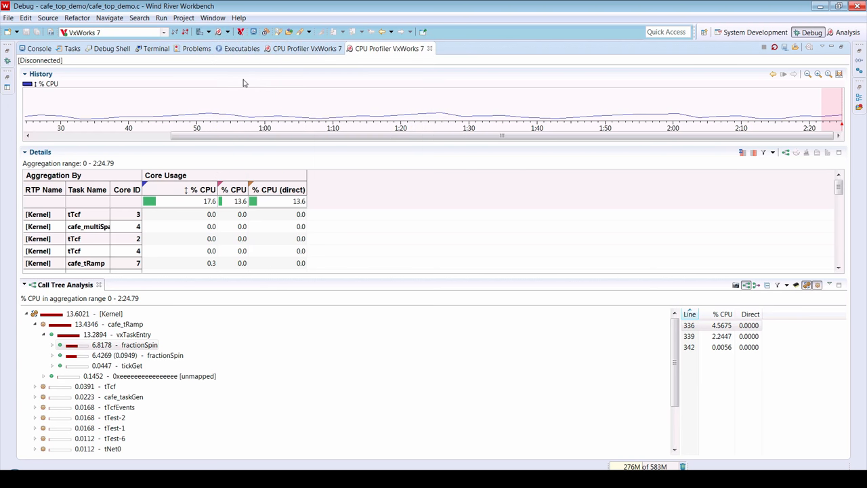
Switch to the Analysis perspective for the System Overview of per-task CPU, memory, I/O and network rates.
left_click(848, 31)
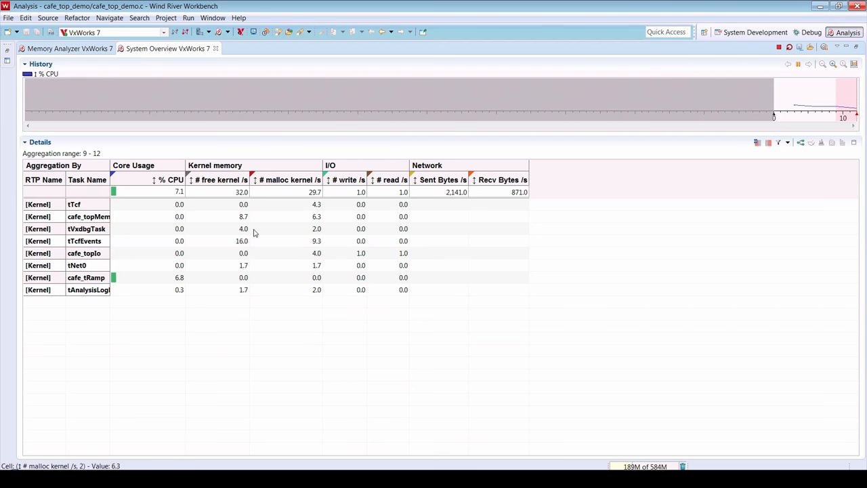
mouse_move(471, 256)
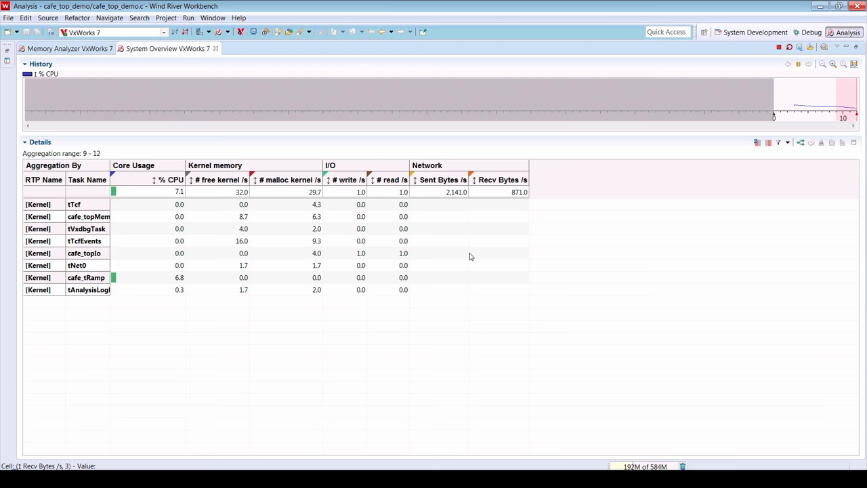